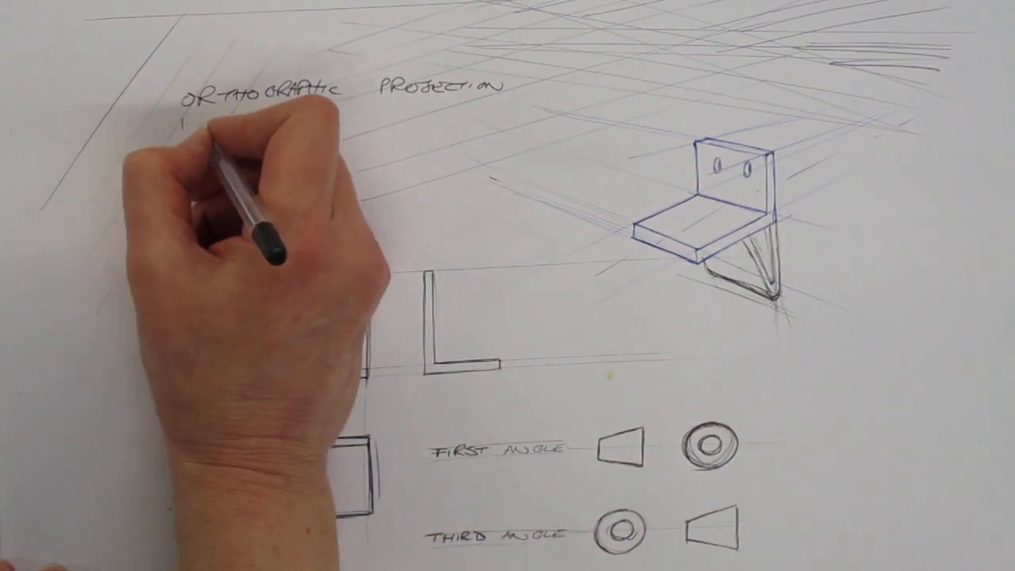
pyautogui.write('ISOMETRIC')
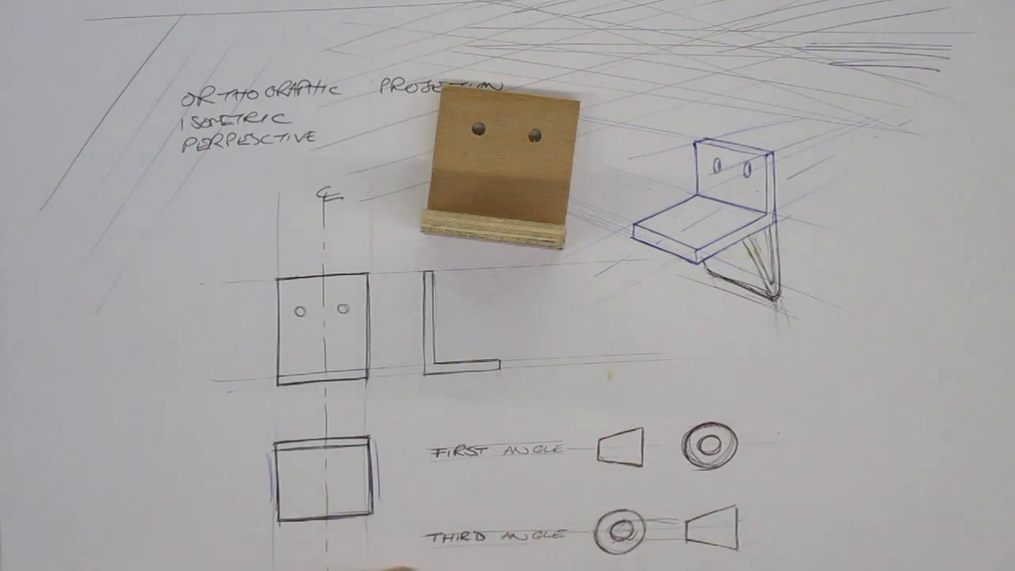
pyautogui.moveTo(492, 174); pyautogui.dragTo(223, 380)
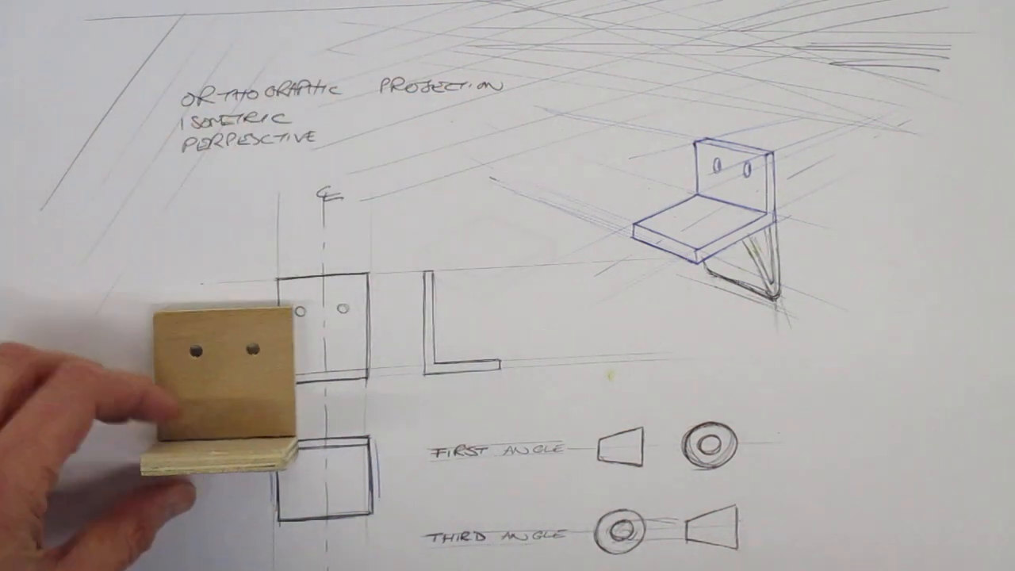